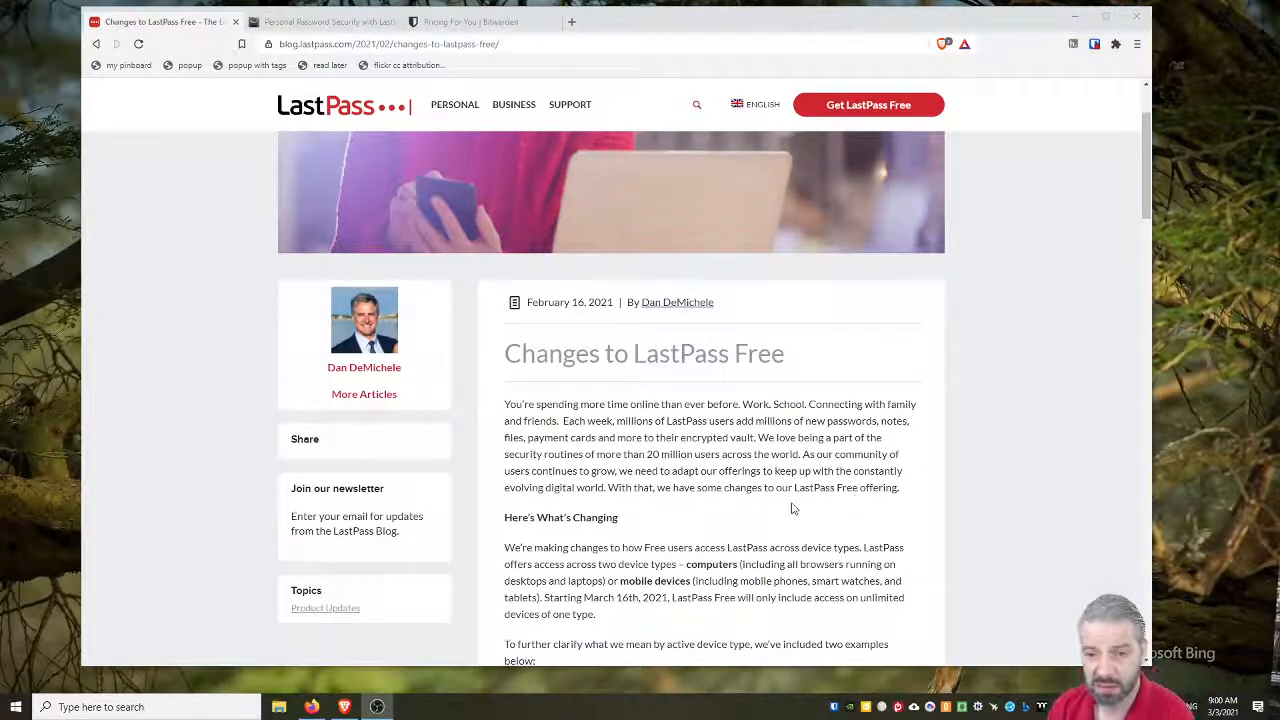
Scroll through the "Changes to LastPass Free" article covering the one-active-device-type limit.
scroll("down", 3)
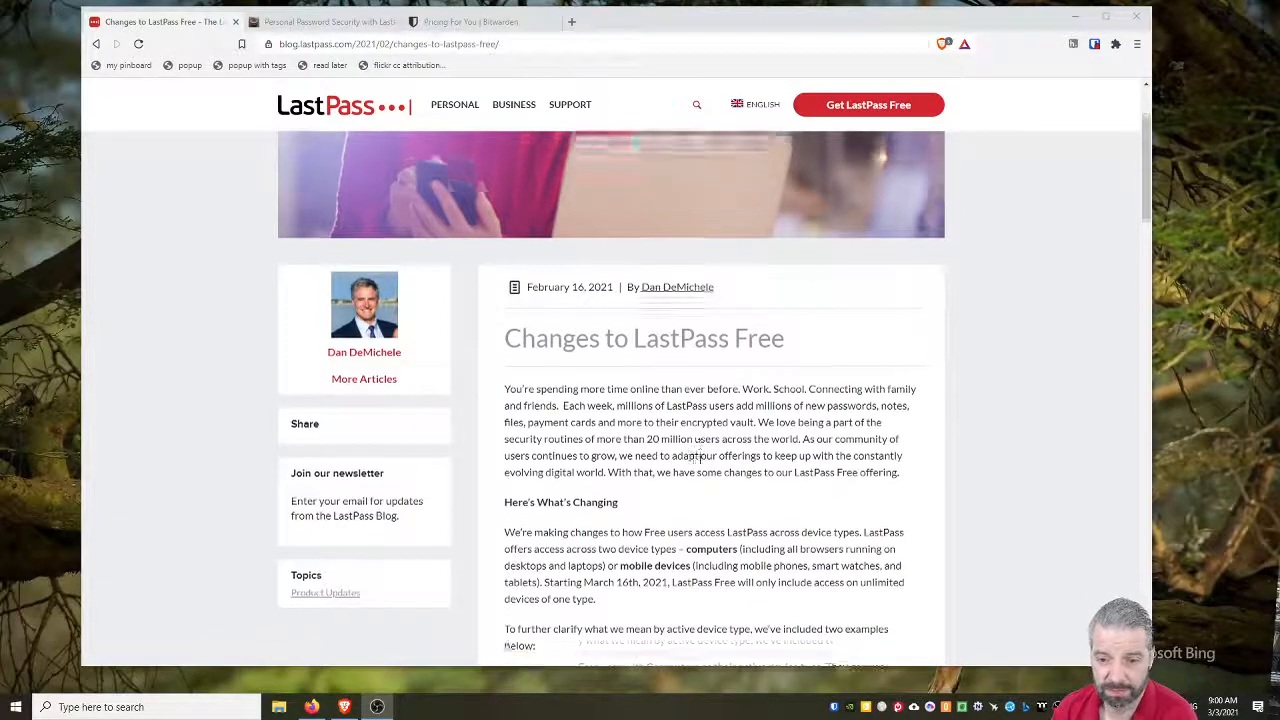
scroll("down", 3)
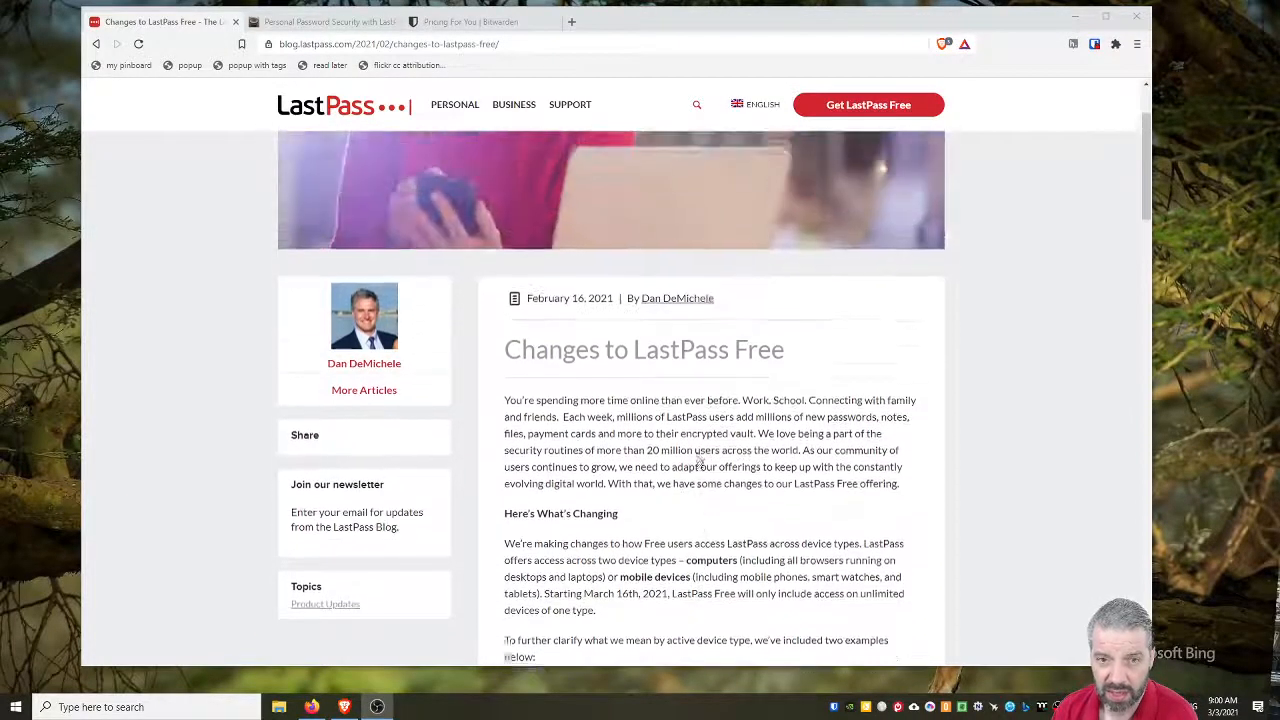
scroll("down", 3)
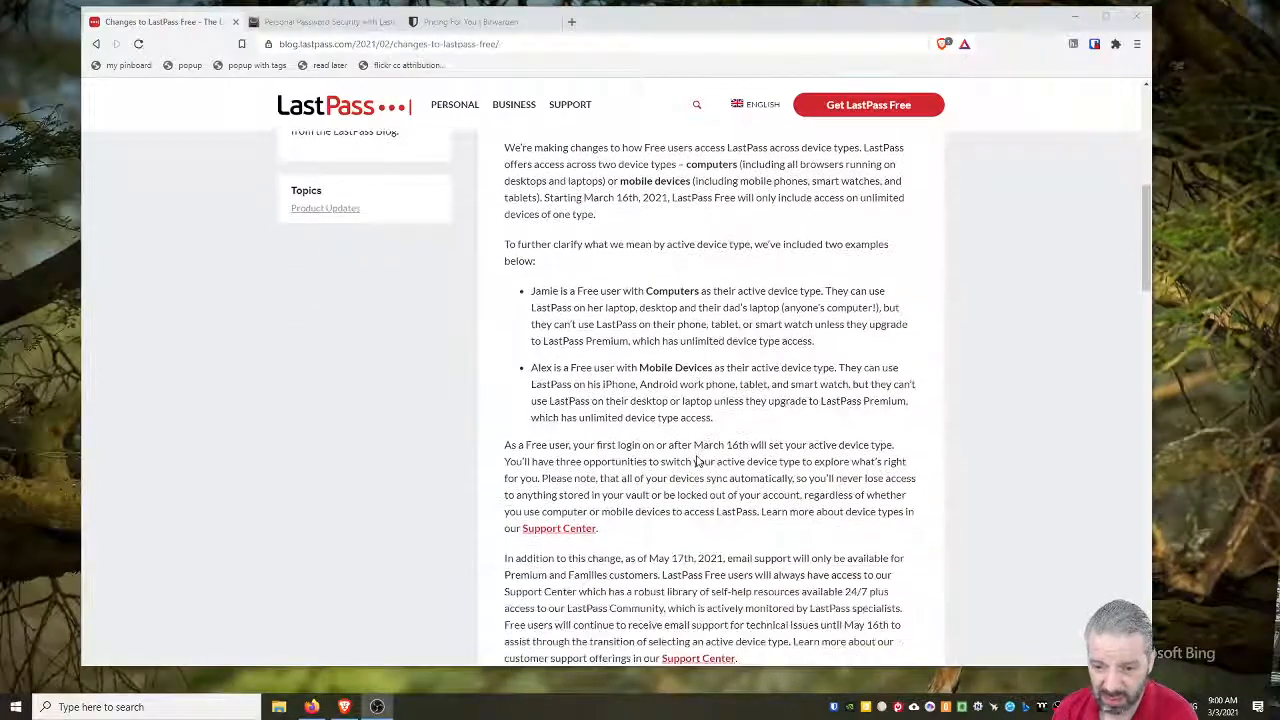
scroll("down", 3)
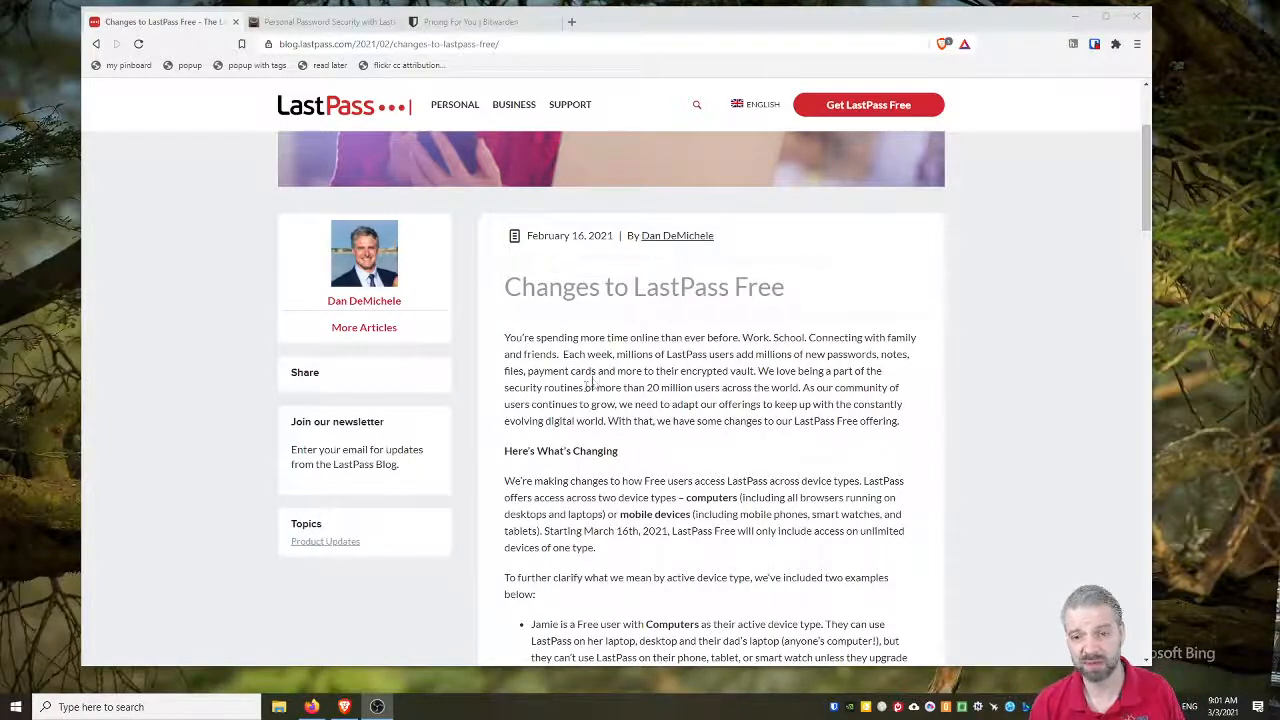
scroll("down", 3)
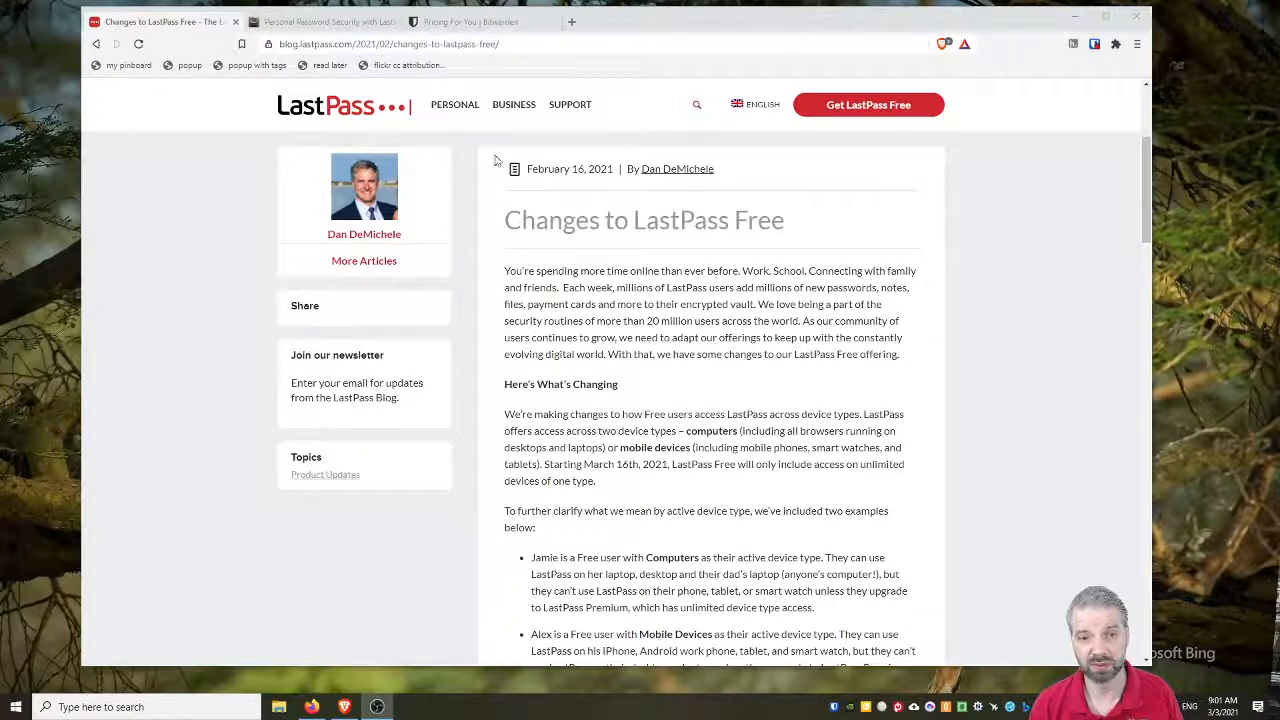
mouse_move(320, 20)
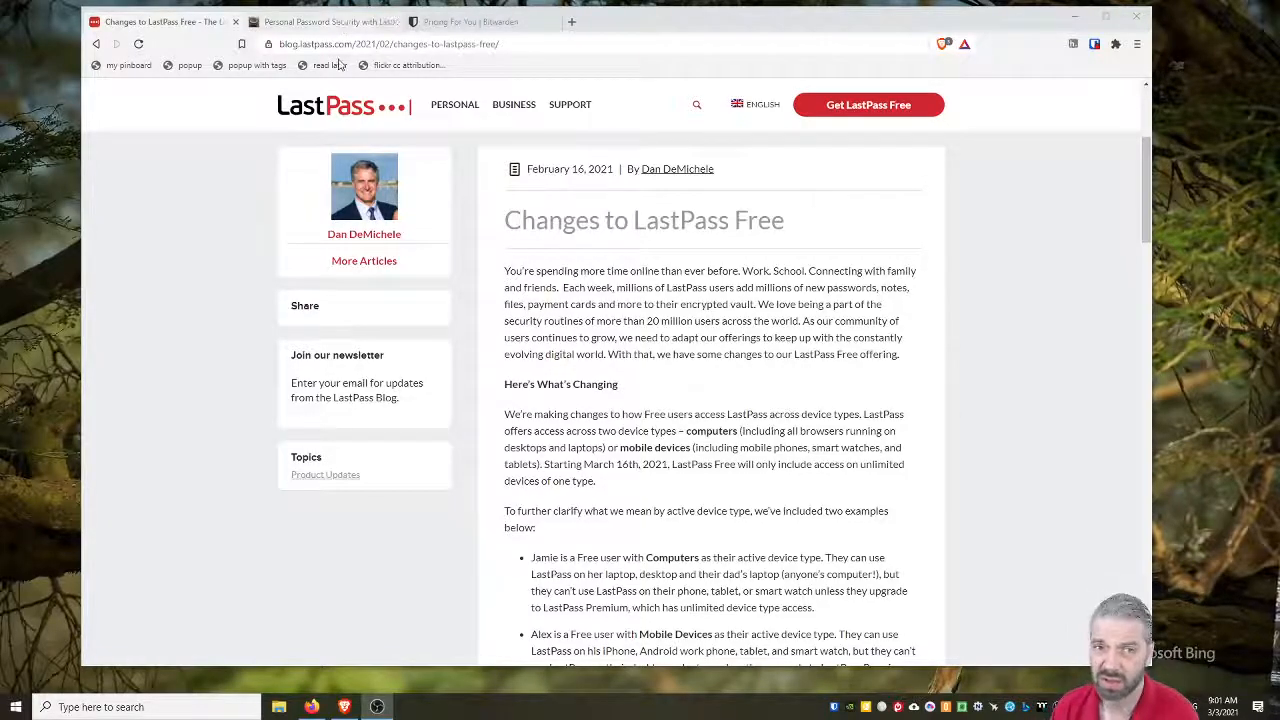
mouse_move(340, 22)
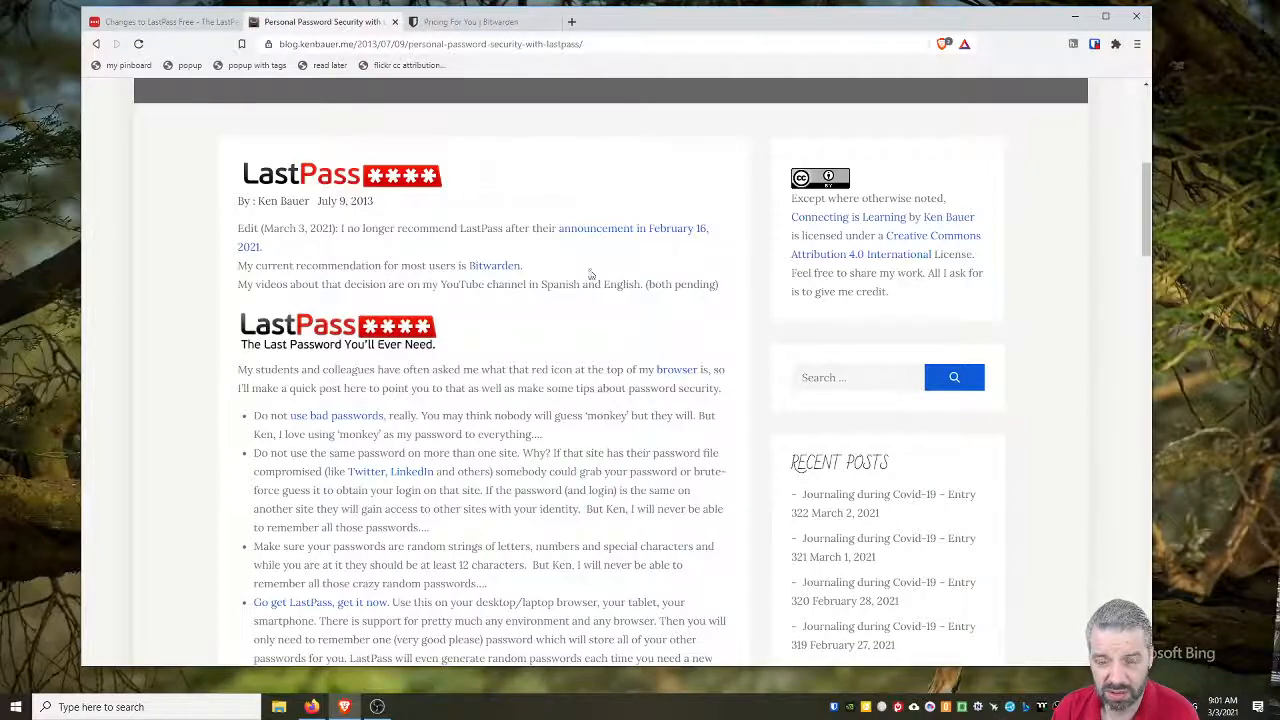
mouse_move(460, 22)
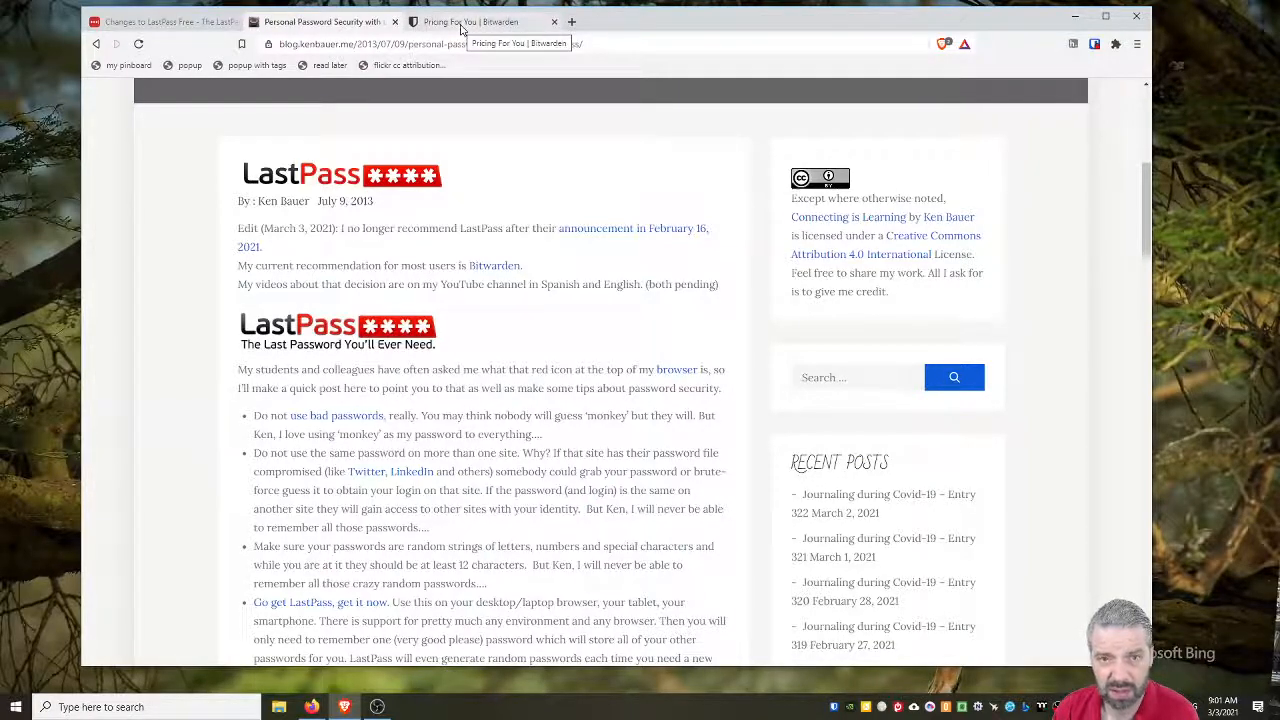
Switch to the Bitwarden homepage from the password security blog post.
left_click(470, 20)
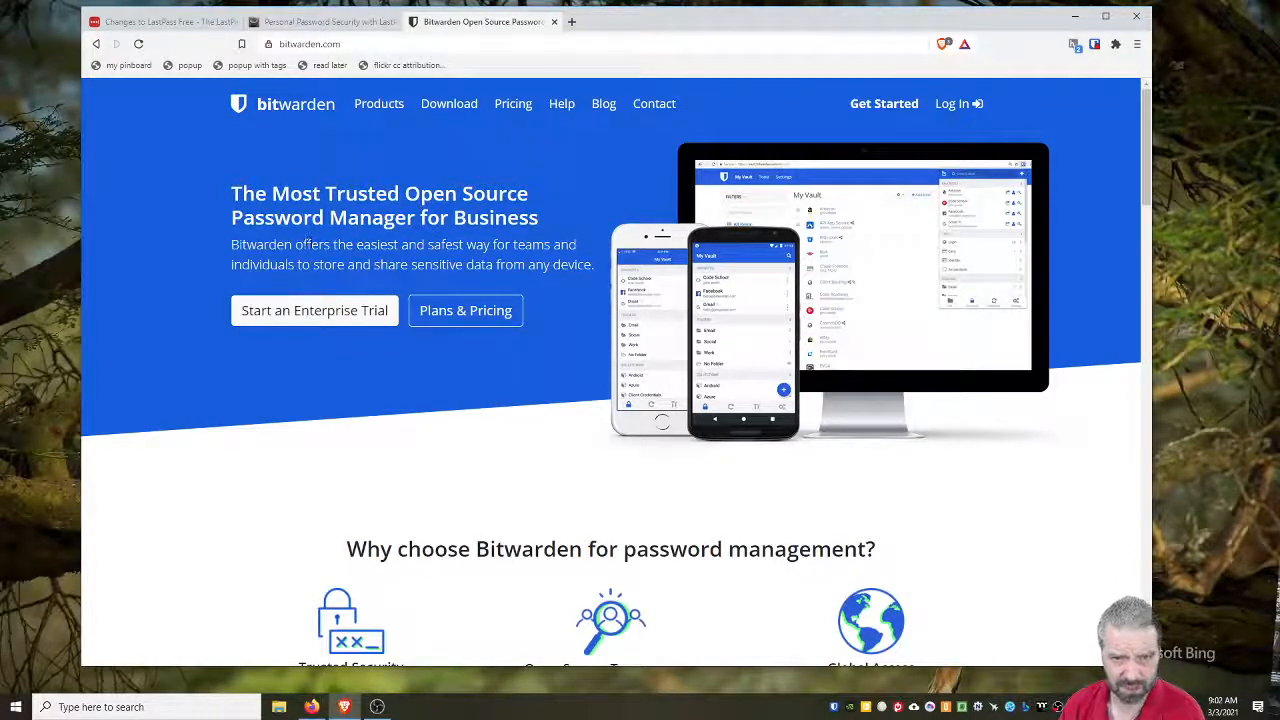
Scroll the Bitwarden homepage through features to Personal Plans, then go to the Download page.
scroll("down", 3)
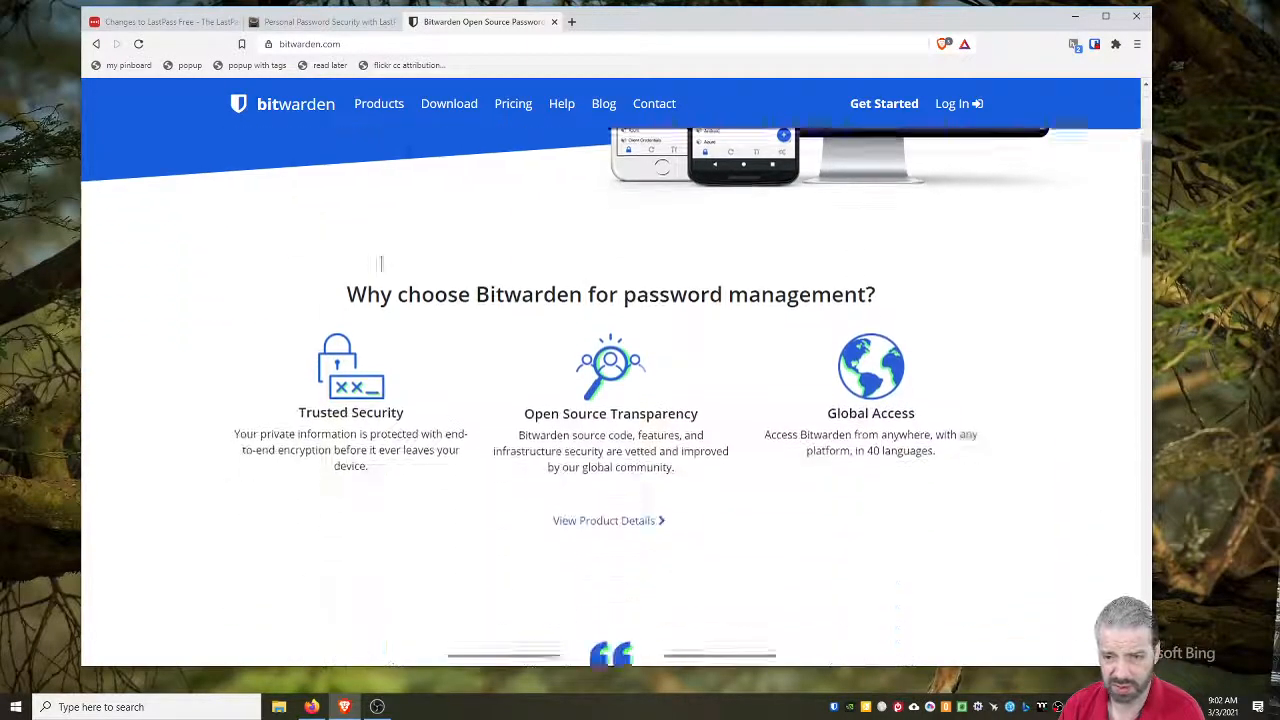
scroll("down", 3)
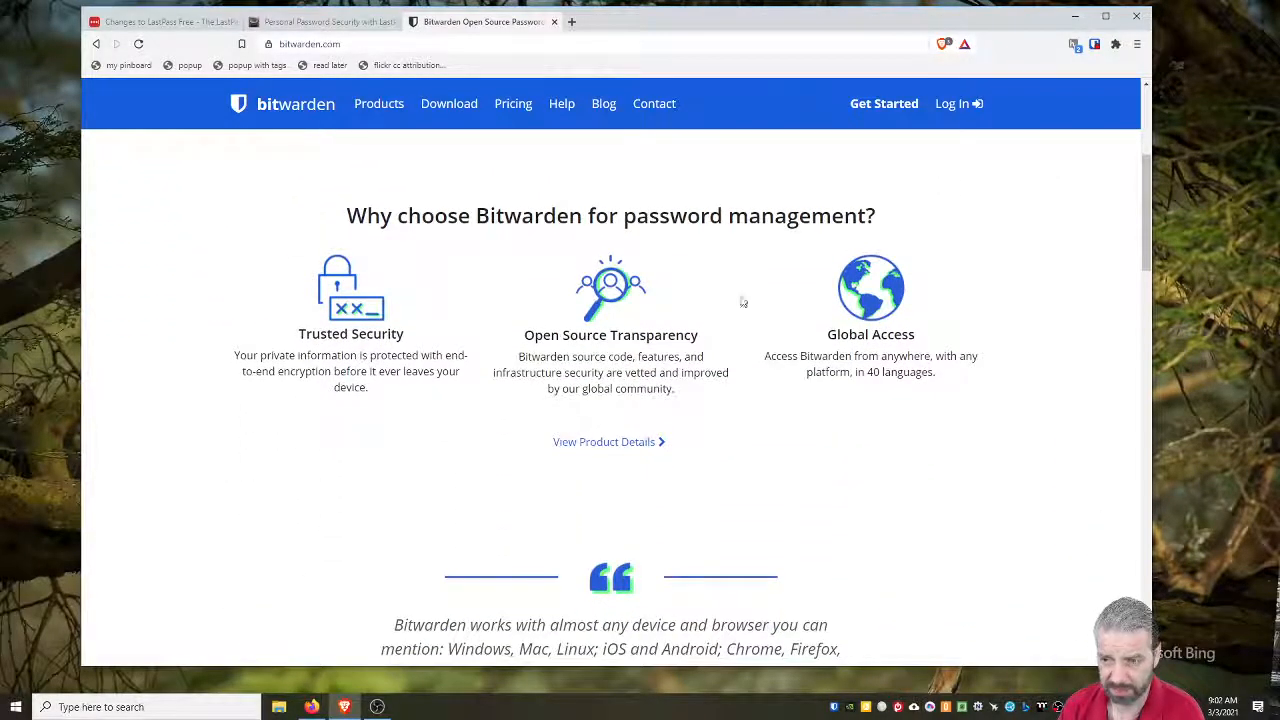
scroll("down", 3)
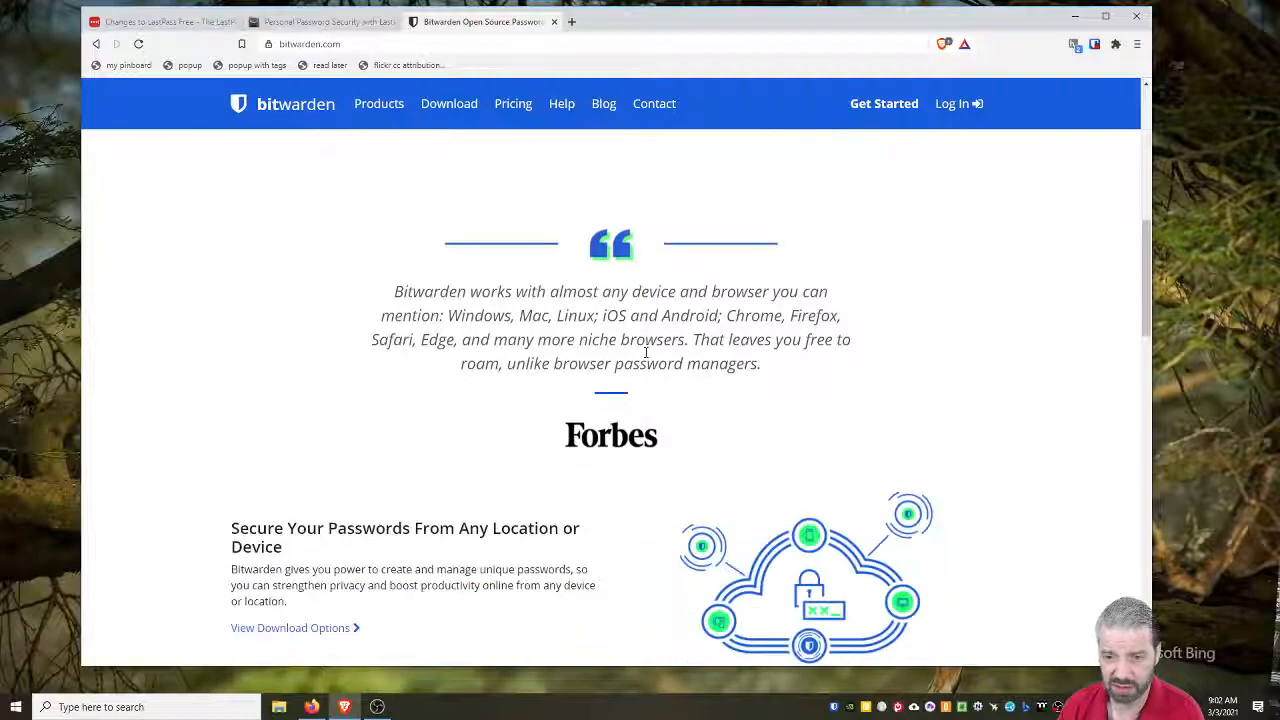
scroll("down", 3)
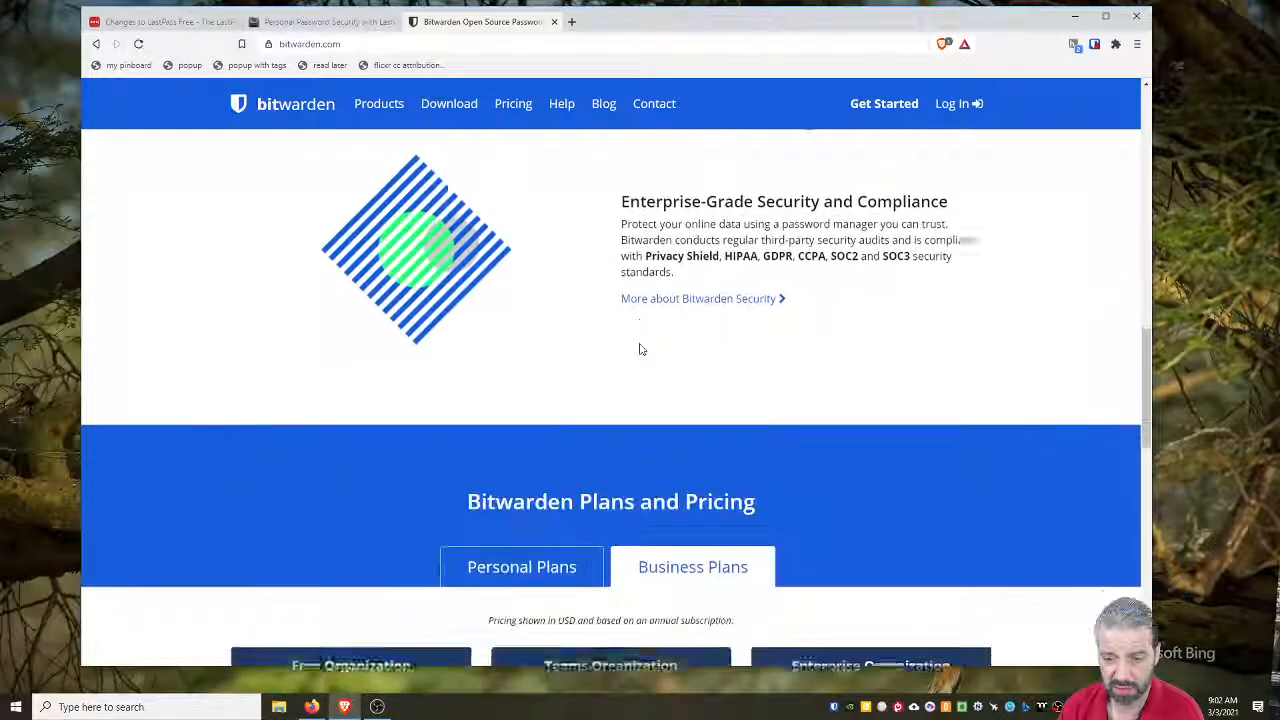
scroll("down", 3)
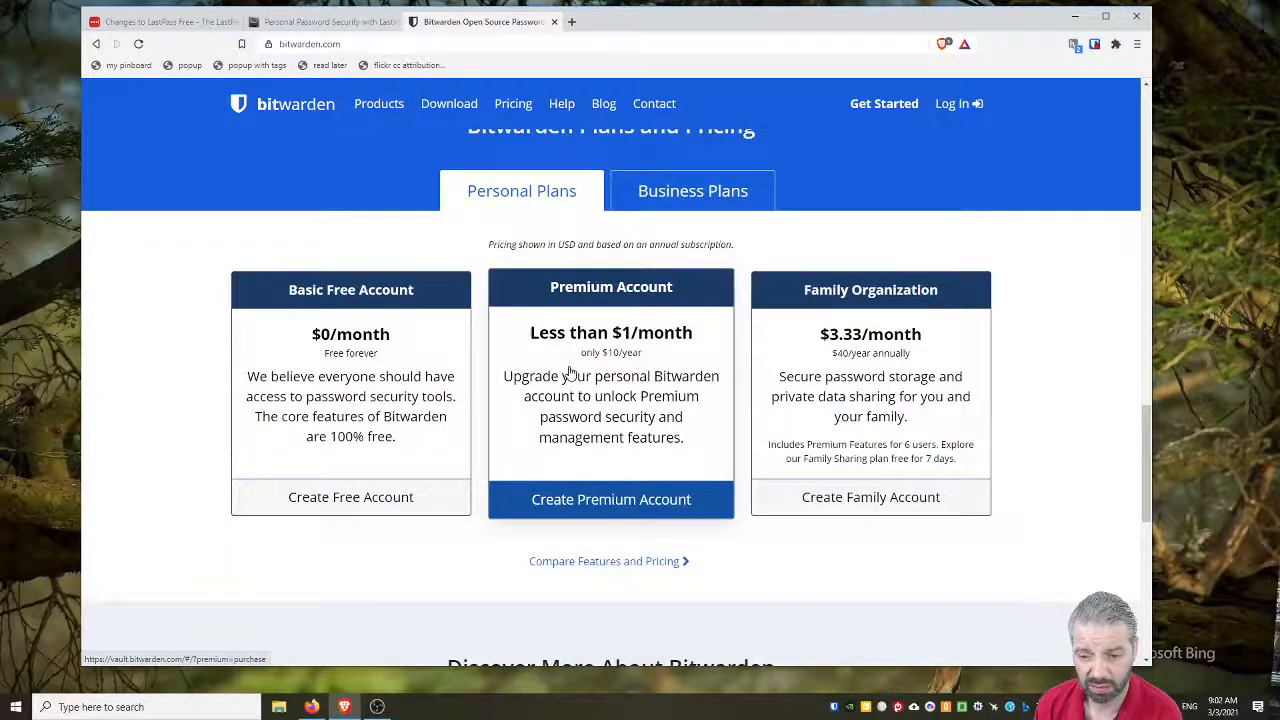
scroll("down", 3)
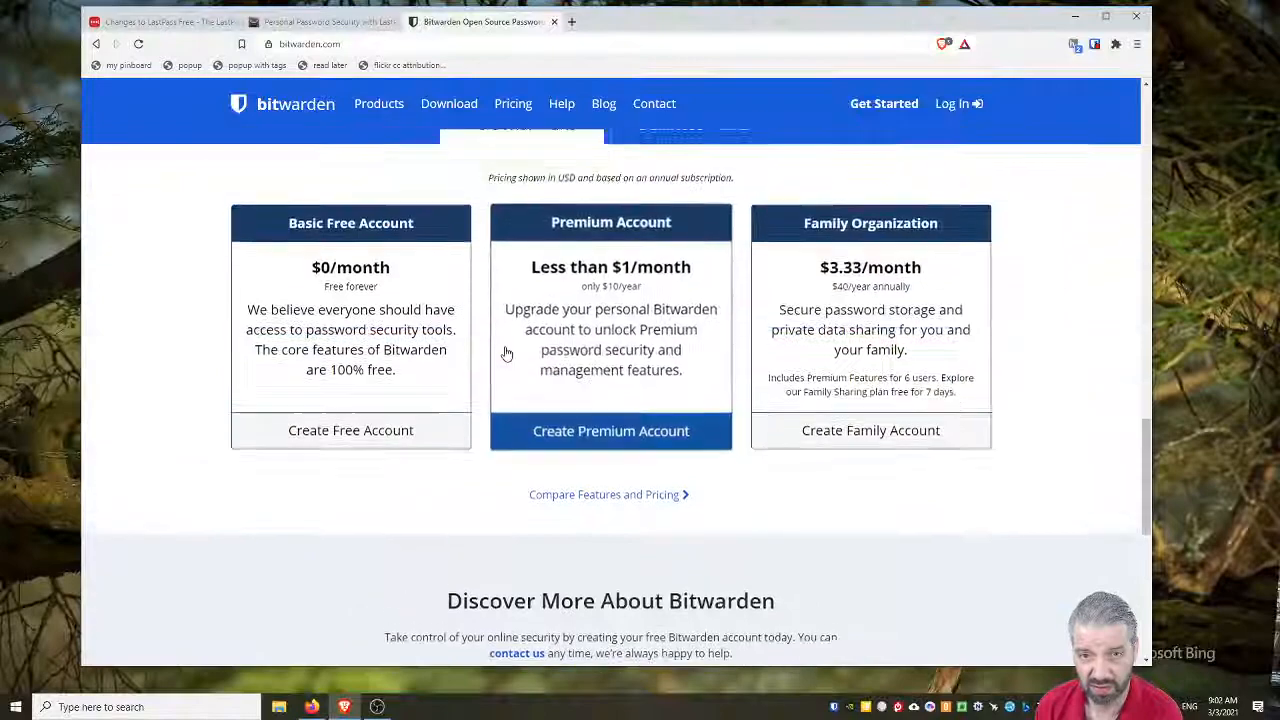
left_click(450, 104)
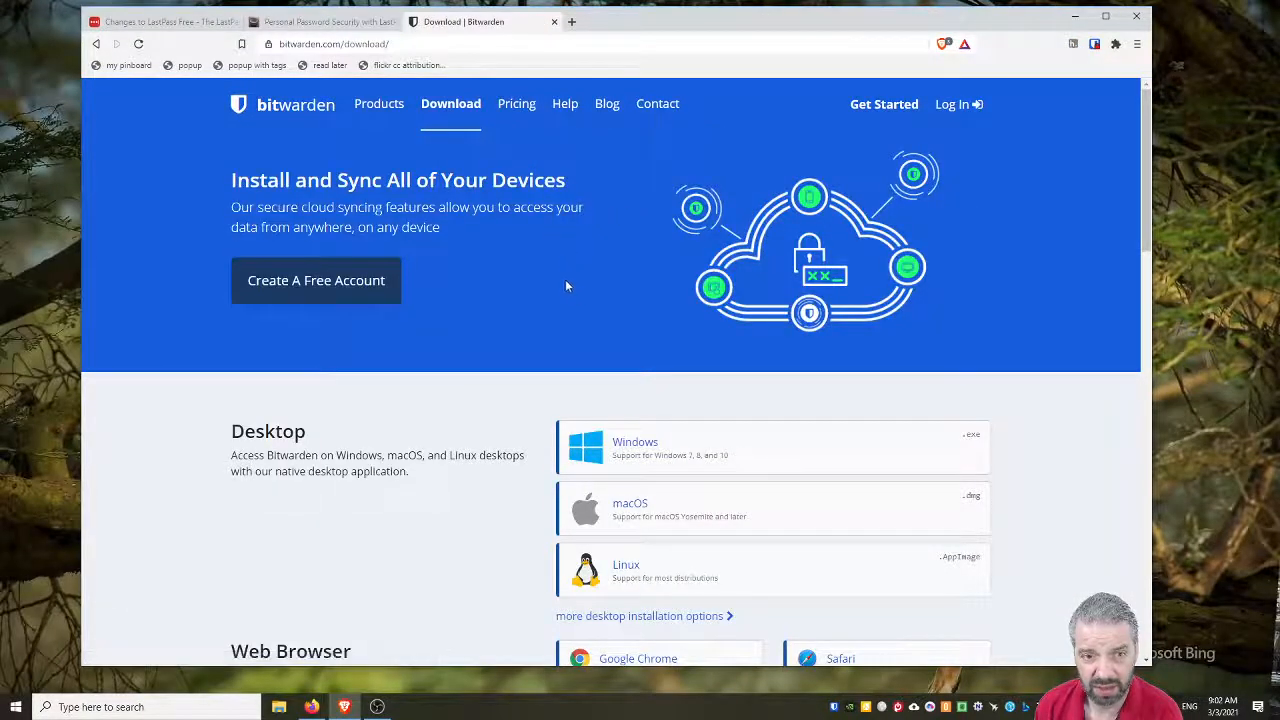
scroll("down", 3)
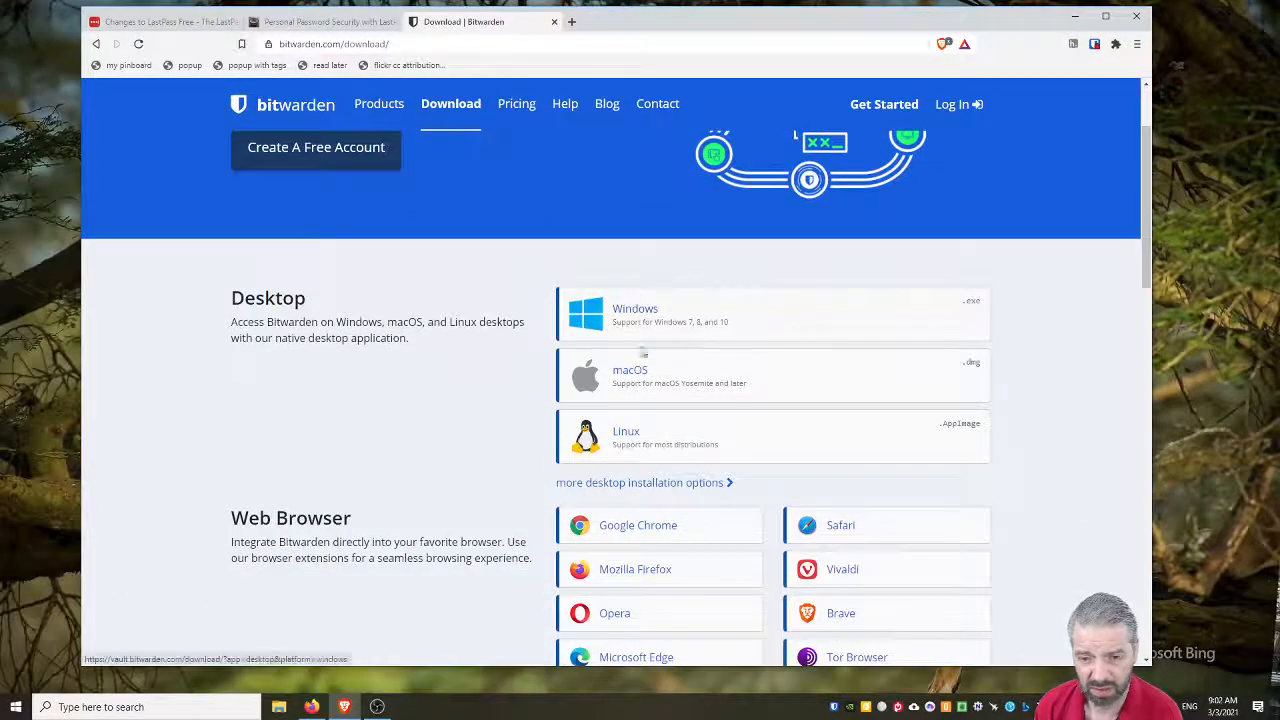
scroll("down", 3)
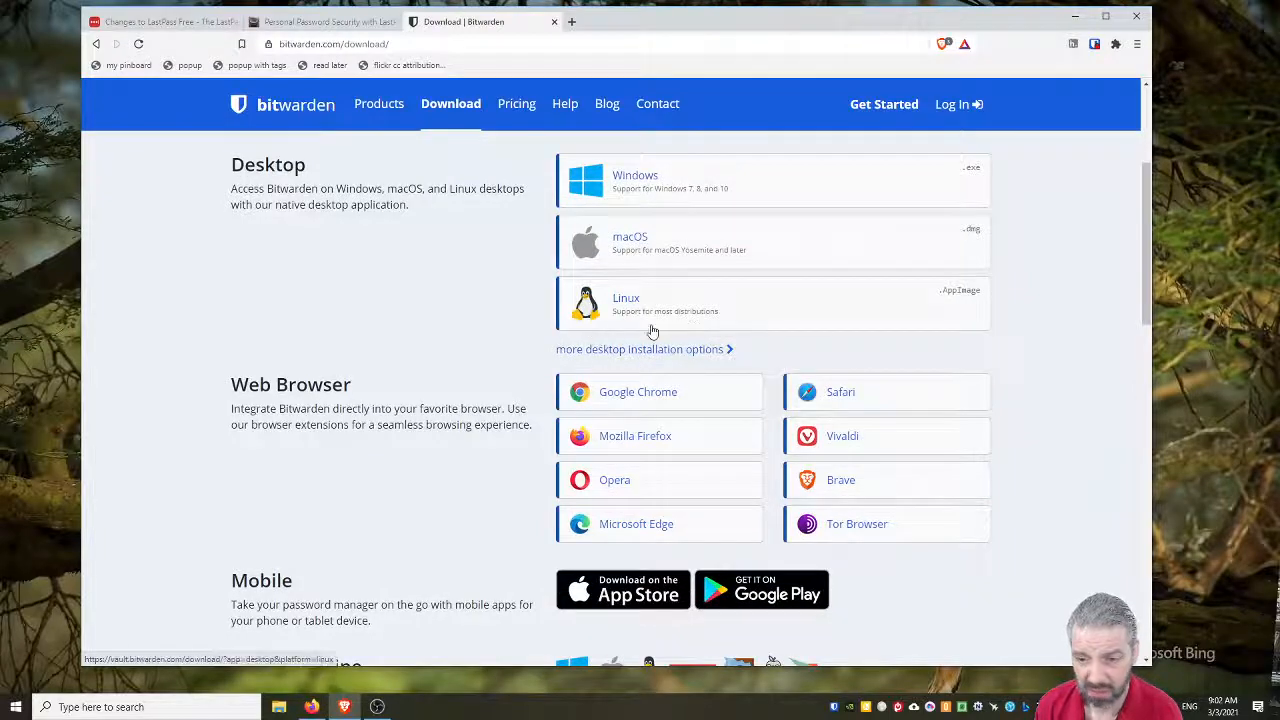
scroll("down", 3)
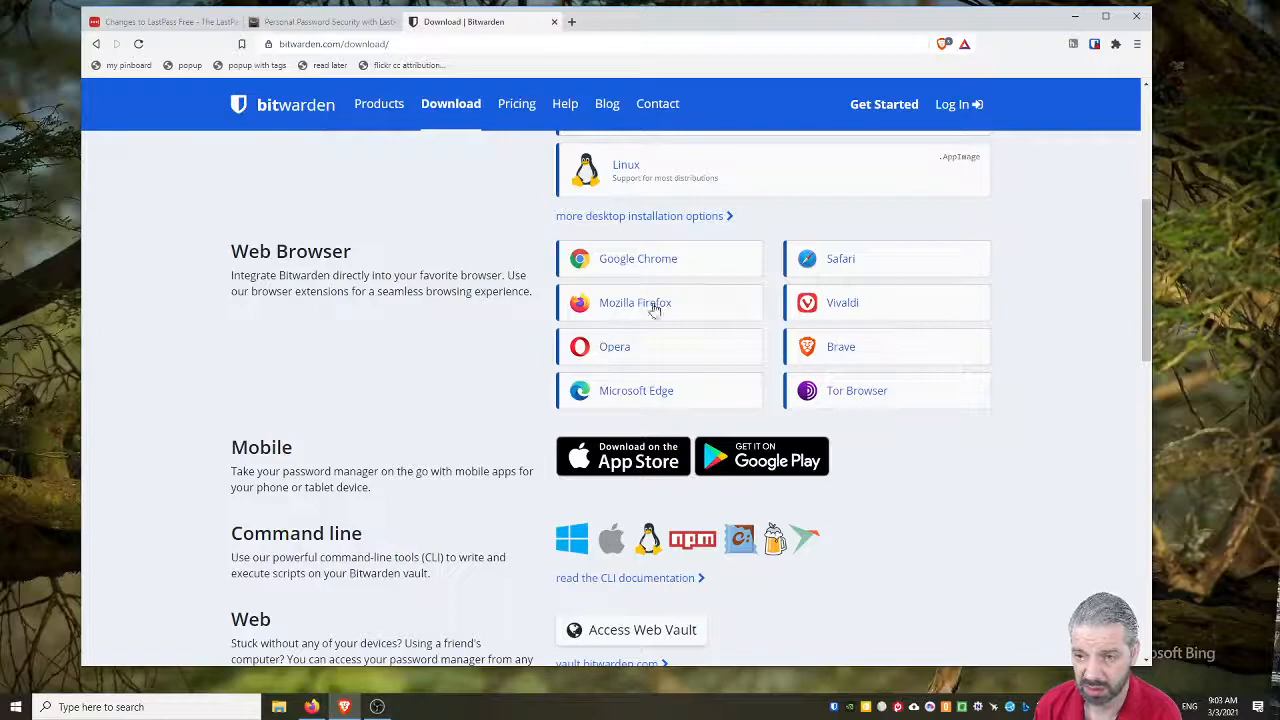
scroll("down", 3)
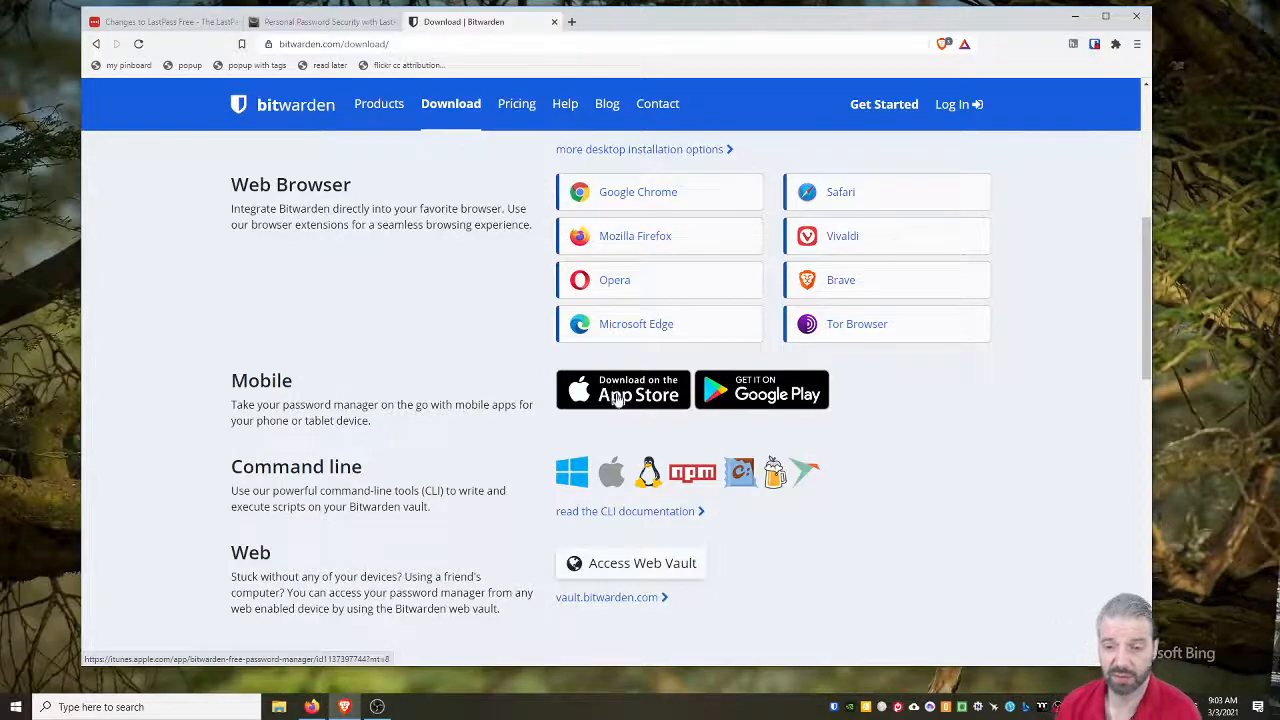
mouse_move(760, 390)
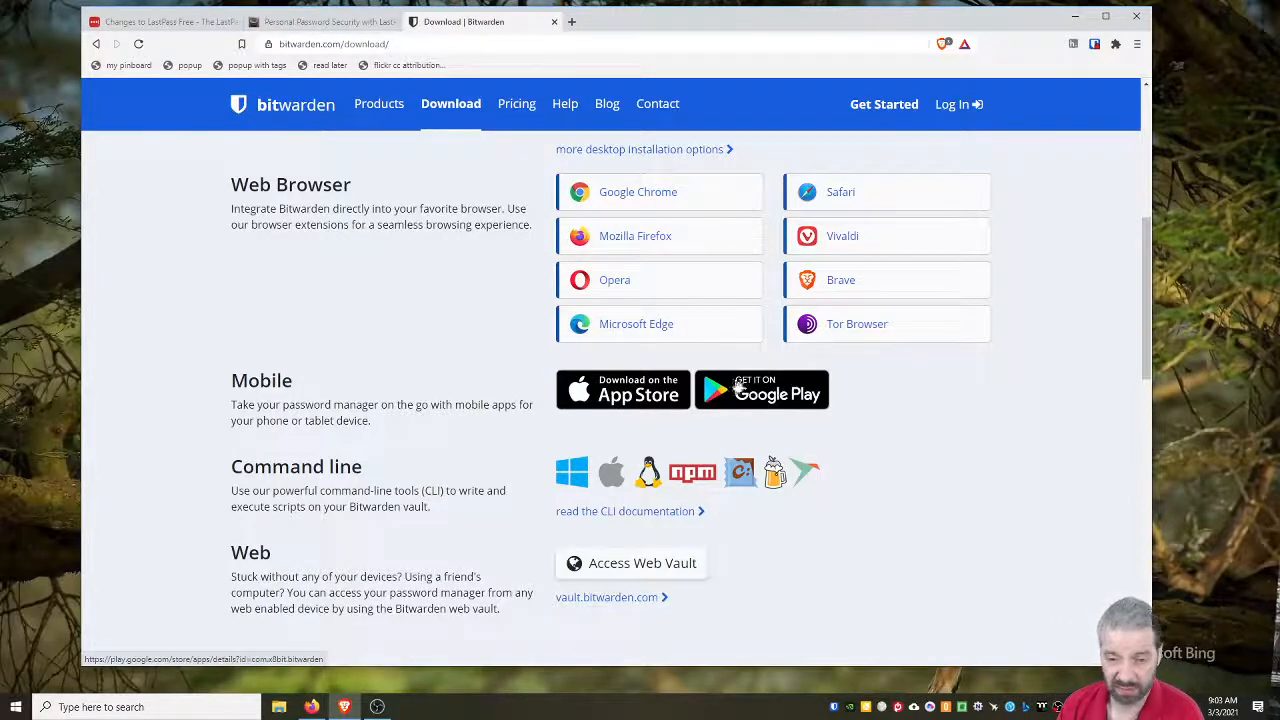
scroll("down", 3)
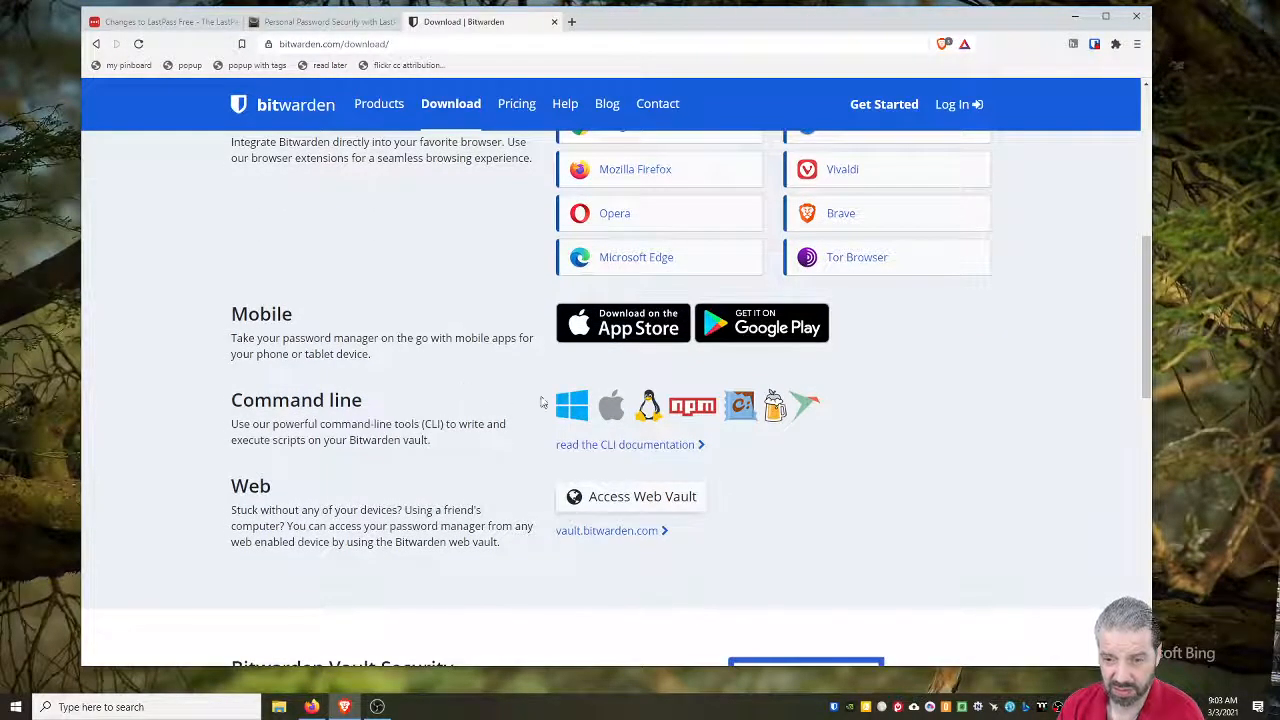
mouse_move(490, 392)
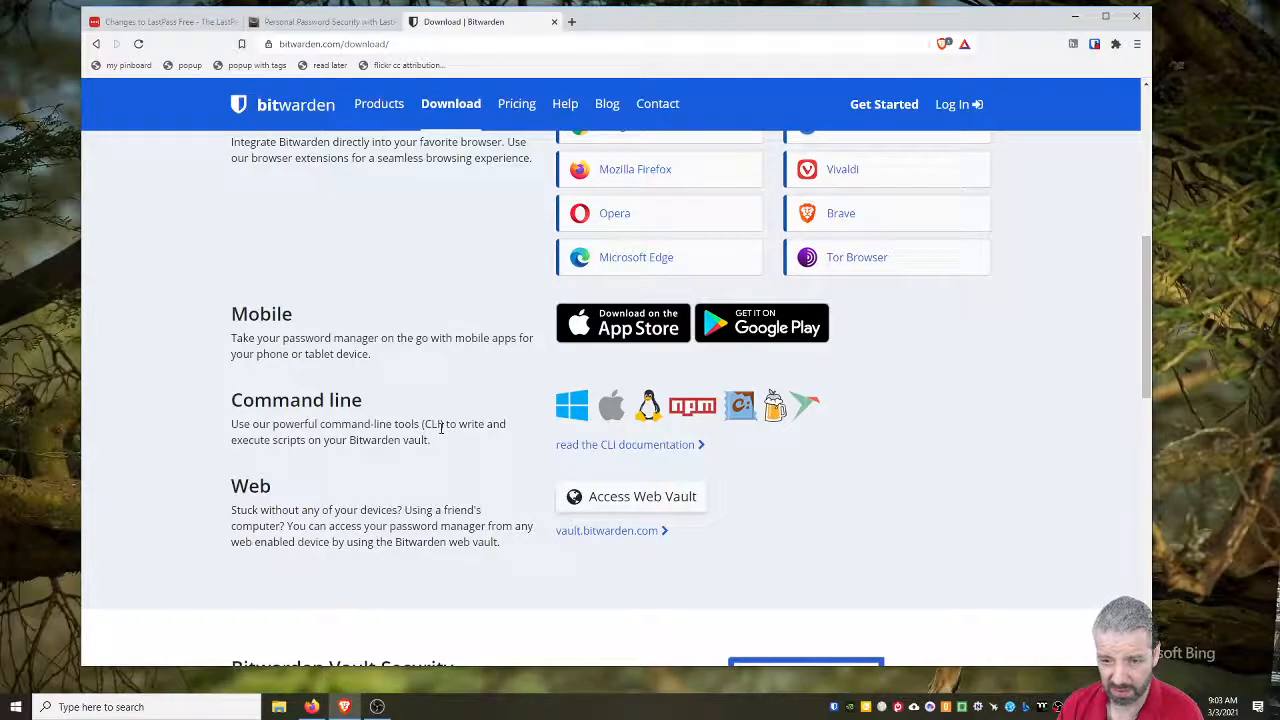
scroll("up", 3)
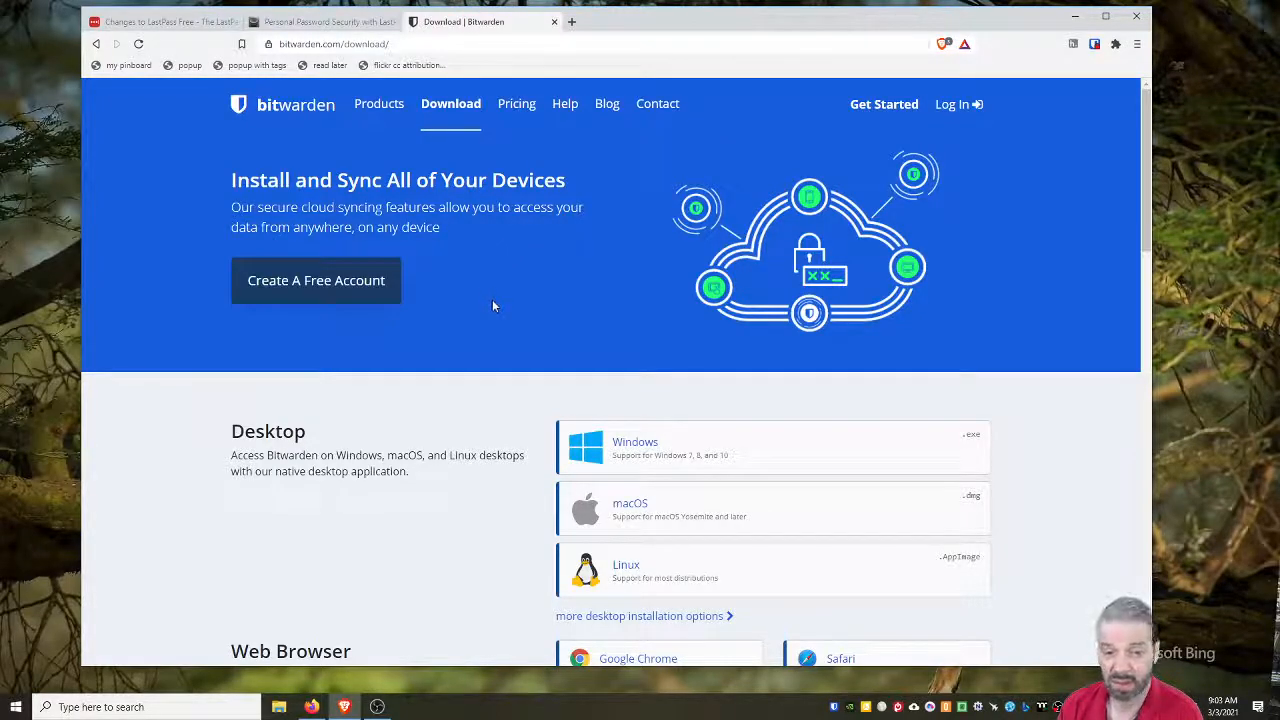
mouse_move(516, 336)
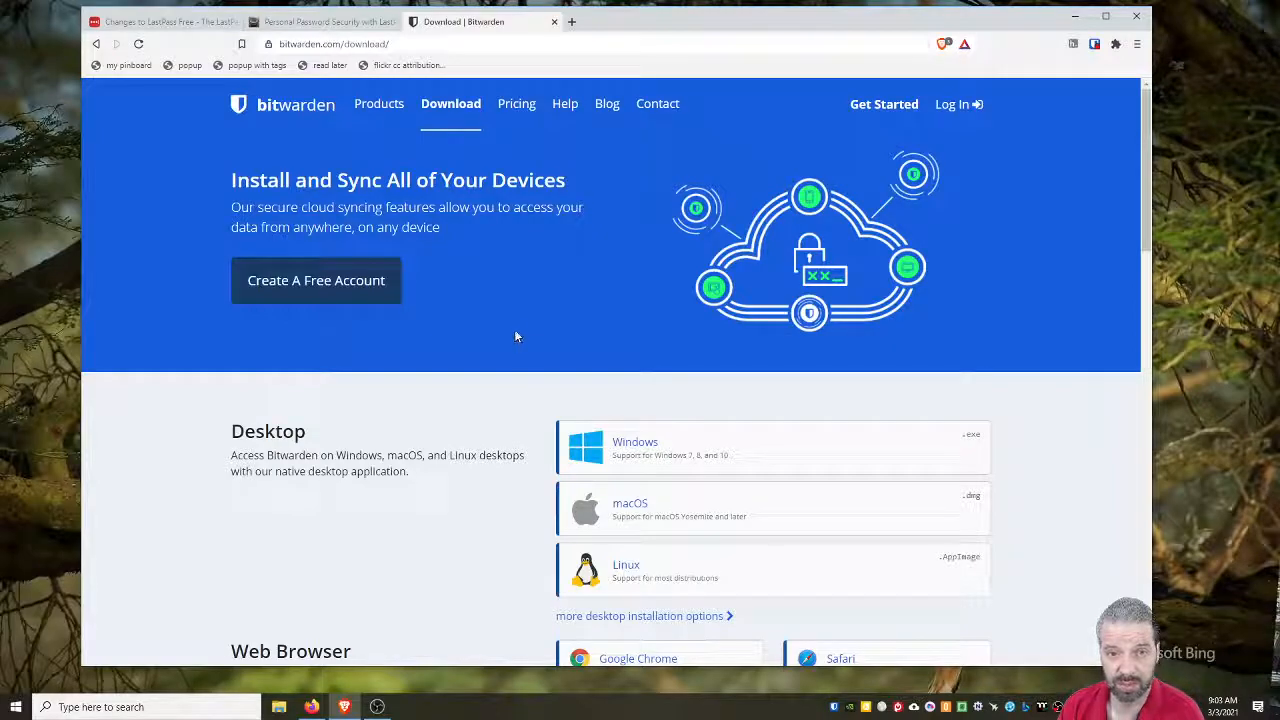
mouse_move(520, 328)
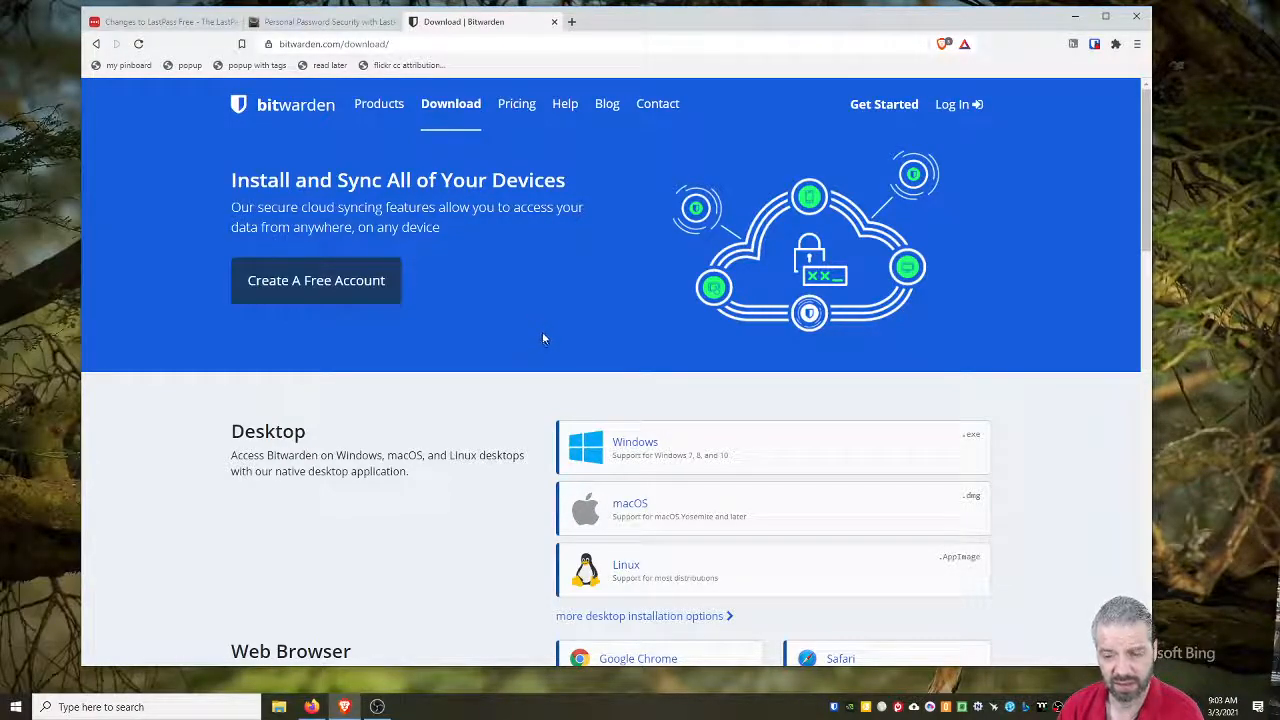
mouse_move(890, 482)
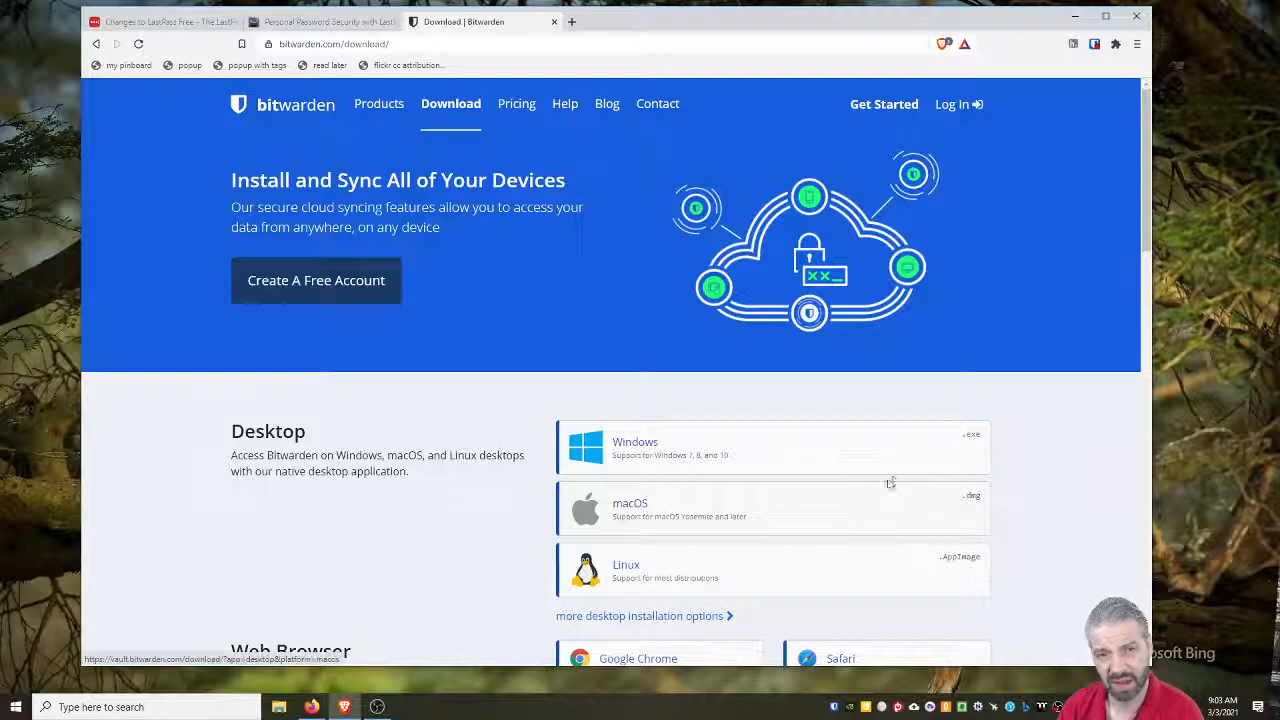